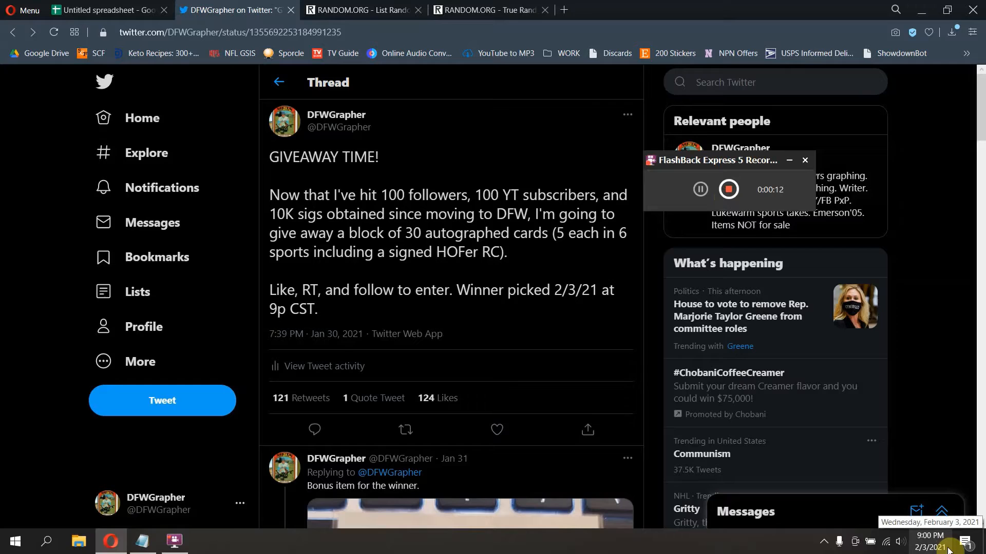
{"action": "mouse_move", "coordinate": [905, 338]}
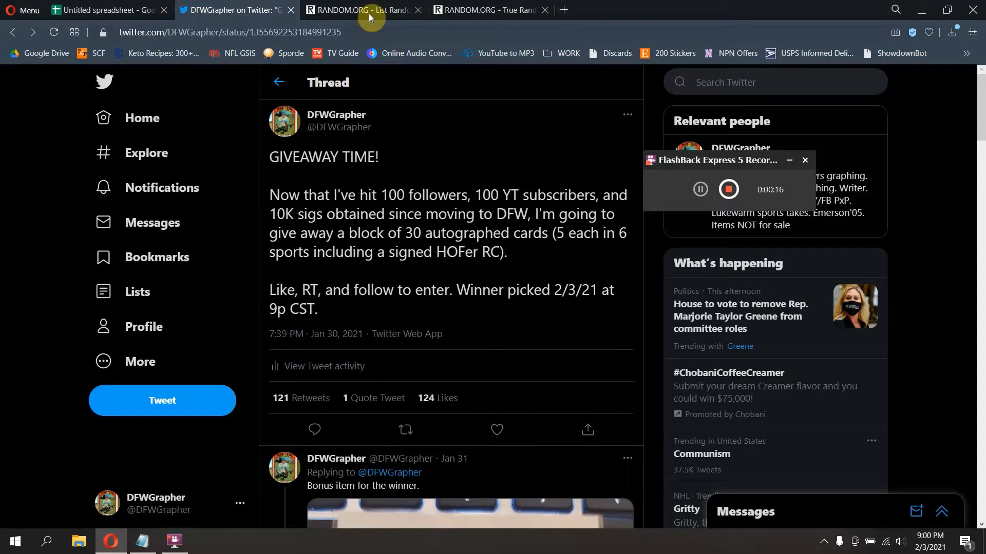
Step: Switch from the Twitter giveaway thread to the List Randomizer holding the entrant usernames
{"action": "left_click", "coordinate": [358, 9]}
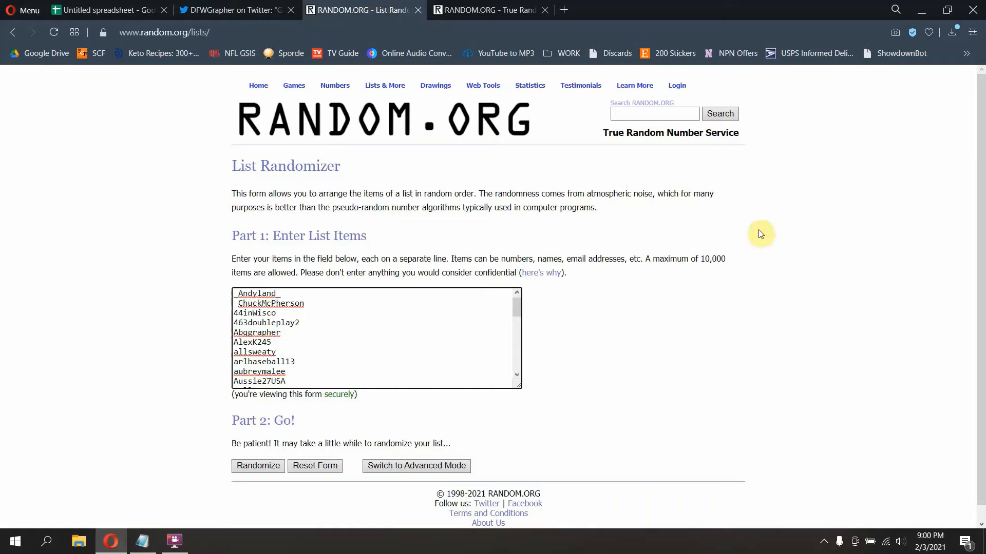
{"action": "mouse_move", "coordinate": [597, 263]}
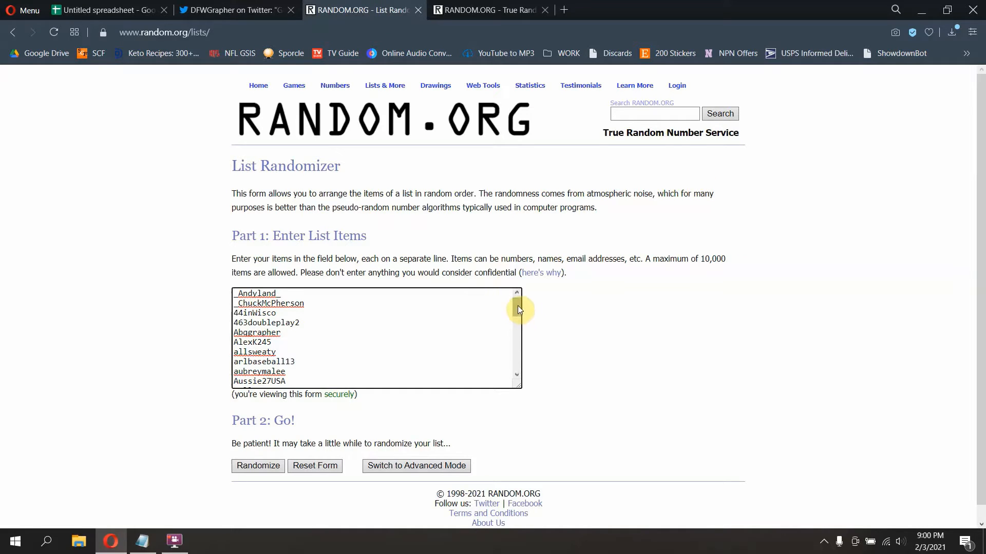
{"action": "mouse_move", "coordinate": [604, 289]}
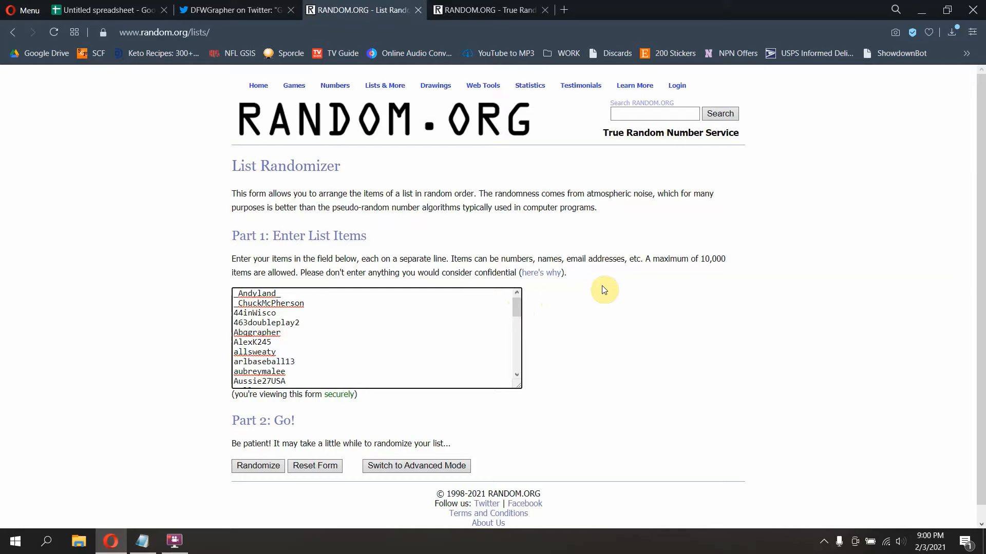
{"action": "mouse_move", "coordinate": [518, 309]}
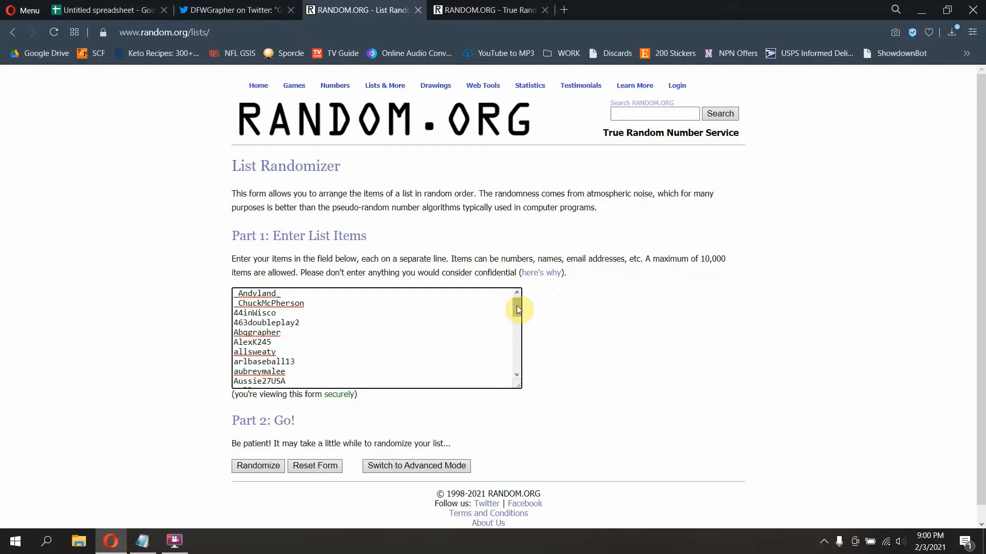
Step: Review the pasted entrant list end to end, then move to the True Random generator
{"action": "scroll", "scroll_direction": "down", "scroll_amount": 3}
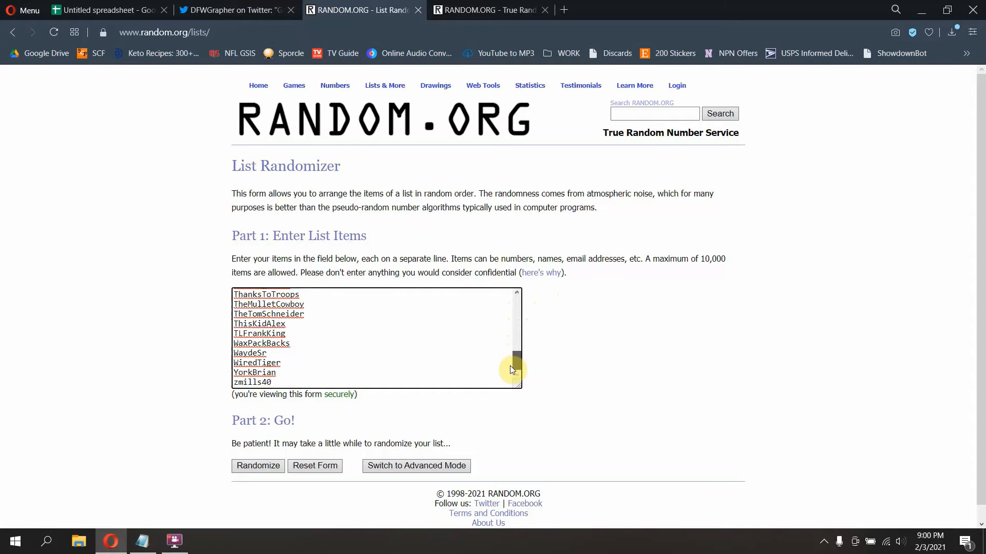
{"action": "scroll", "scroll_direction": "up", "scroll_amount": 3}
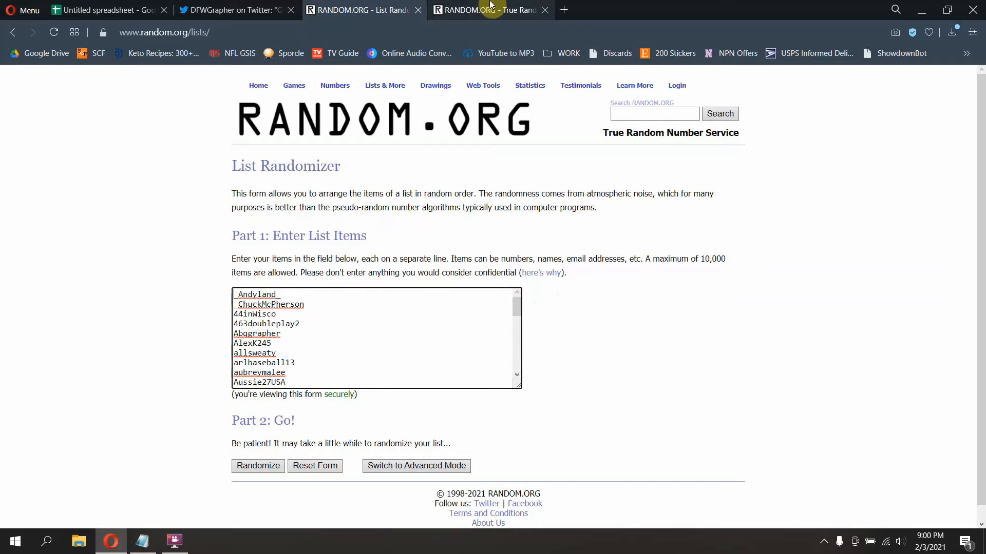
{"action": "left_click", "coordinate": [258, 85]}
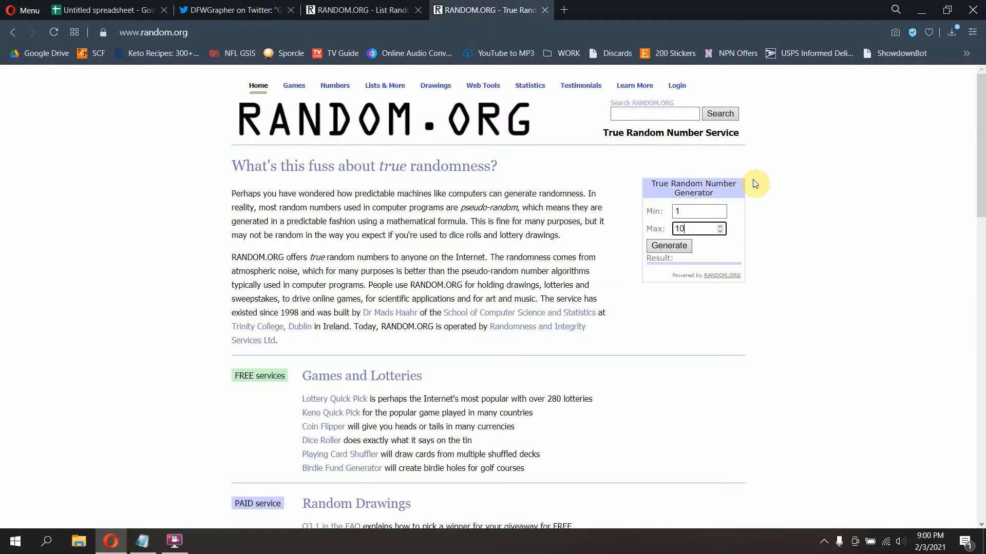
{"action": "mouse_move", "coordinate": [757, 250]}
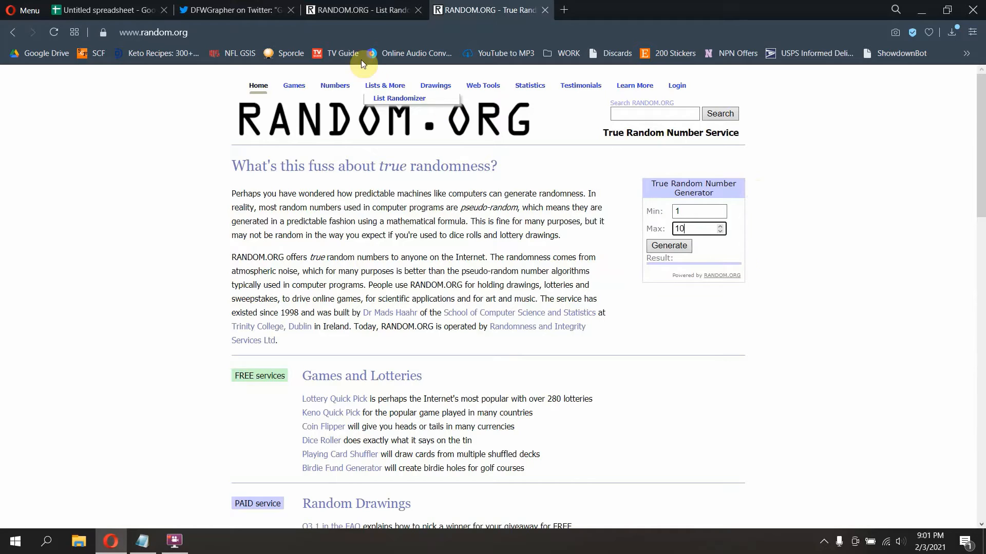
Step: Draw a true random number between 1 and 10, which comes out as 4
{"action": "left_click", "coordinate": [399, 98]}
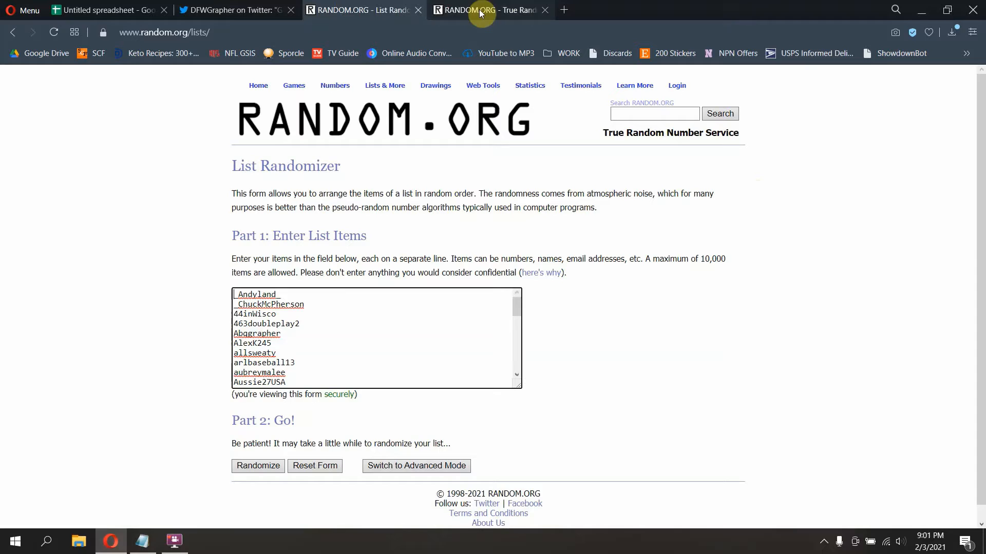
{"action": "left_click", "coordinate": [489, 9]}
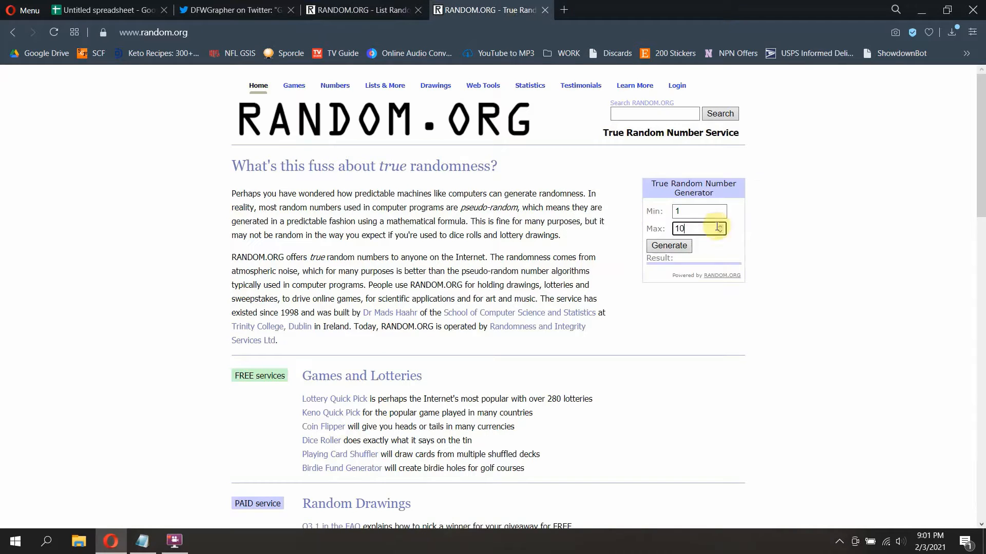
{"action": "left_click", "coordinate": [668, 245]}
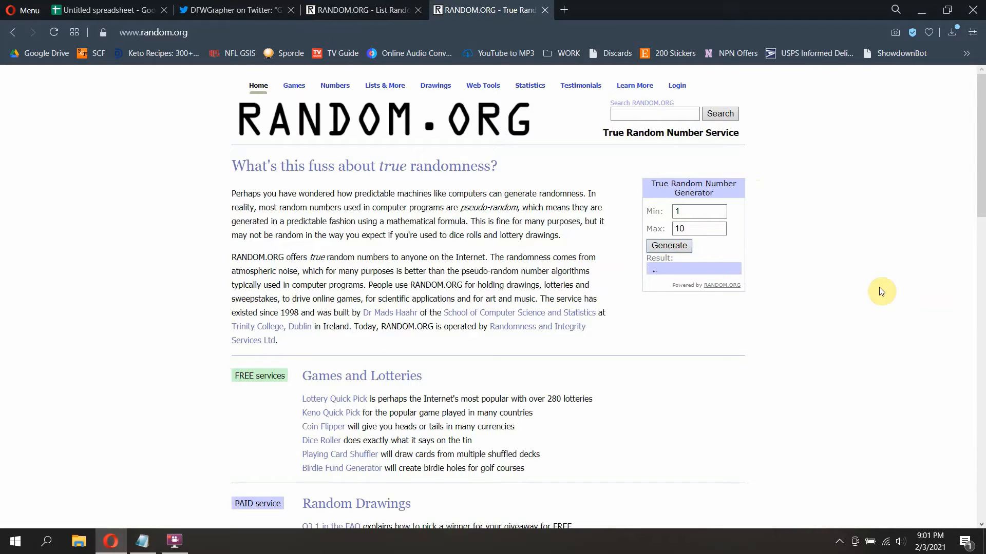
{"action": "left_click", "coordinate": [668, 245]}
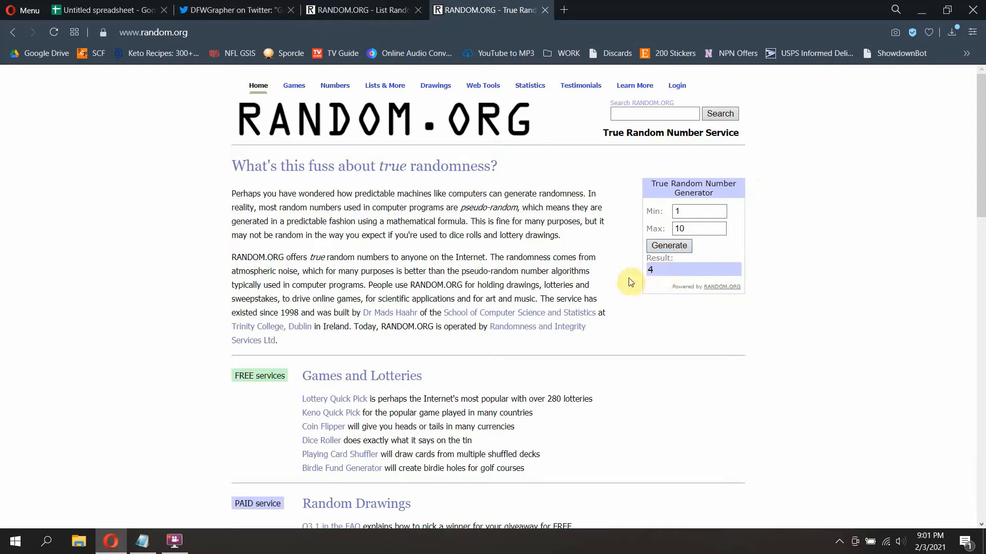
{"action": "mouse_move", "coordinate": [638, 263]}
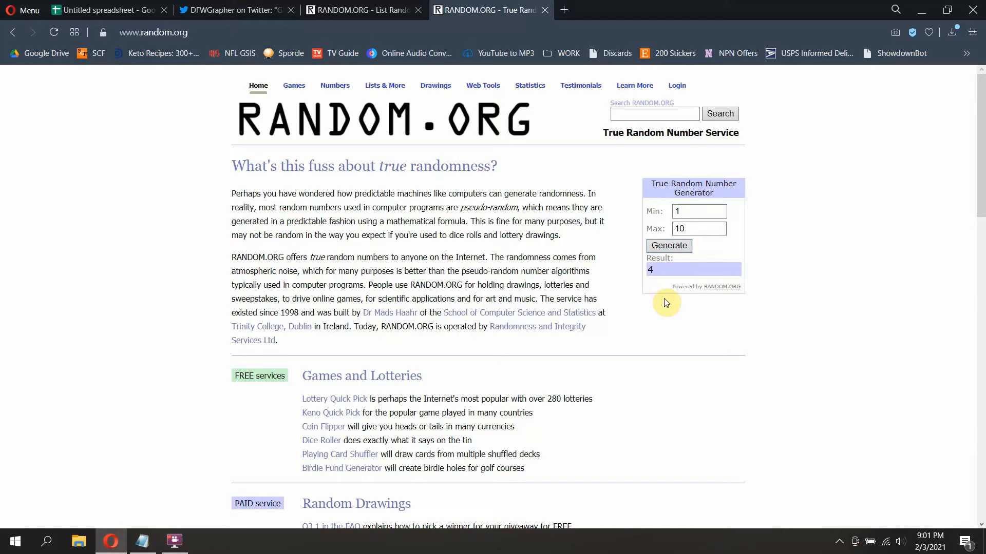
Step: Return to the List Randomizer and shuffle the entrant names for the first time
{"action": "left_click", "coordinate": [358, 10]}
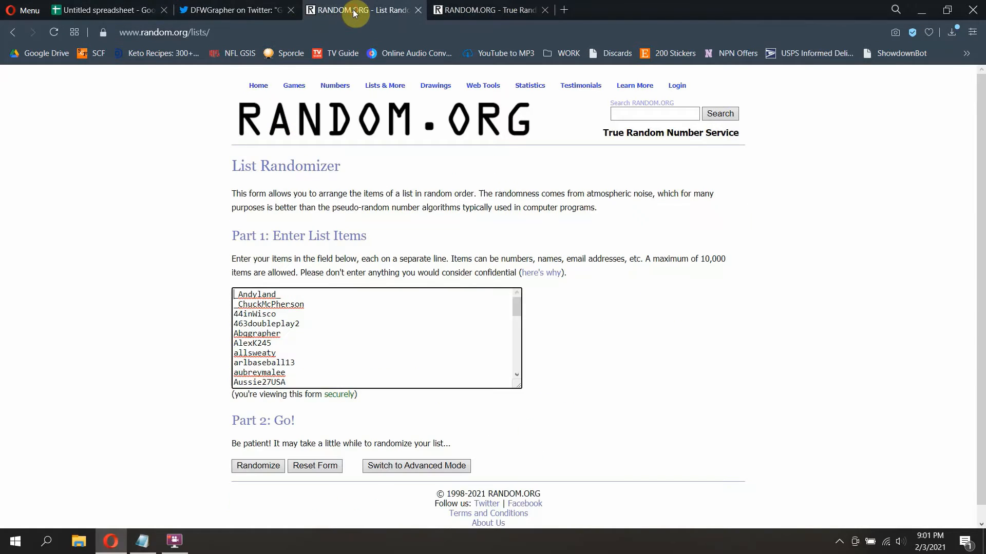
{"action": "mouse_move", "coordinate": [565, 324]}
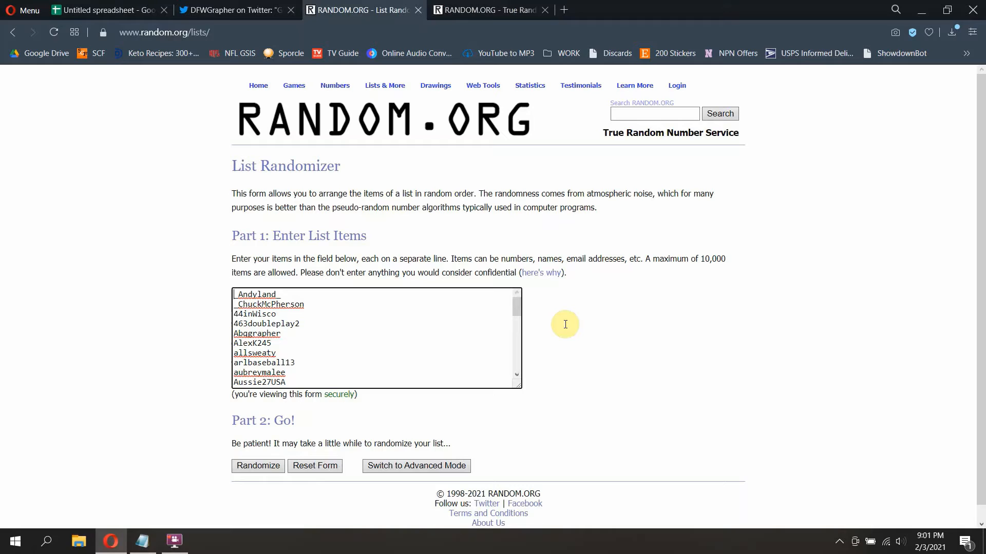
{"action": "left_click", "coordinate": [257, 466]}
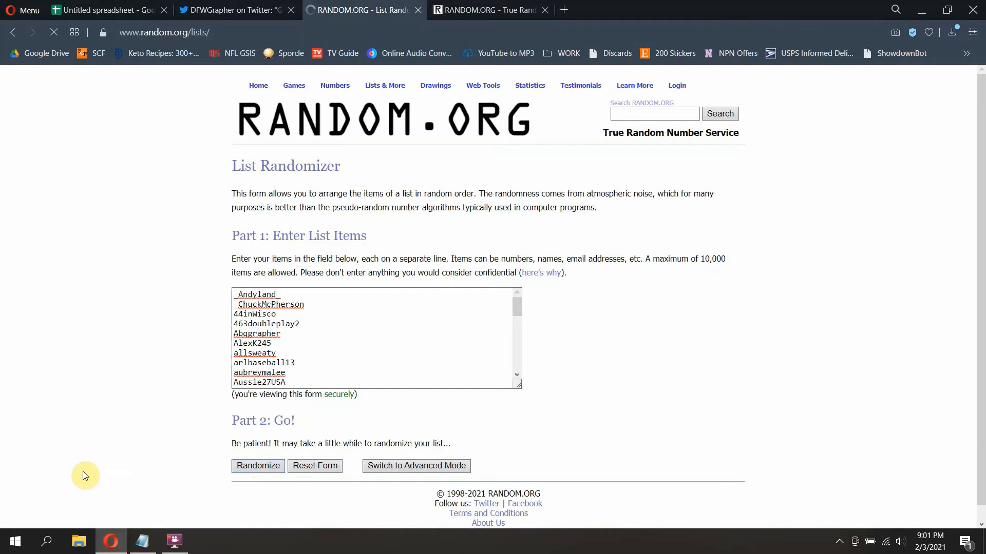
Step: Reshuffle the 115-name list a second and third time, checking the results each time
{"action": "left_click", "coordinate": [258, 466]}
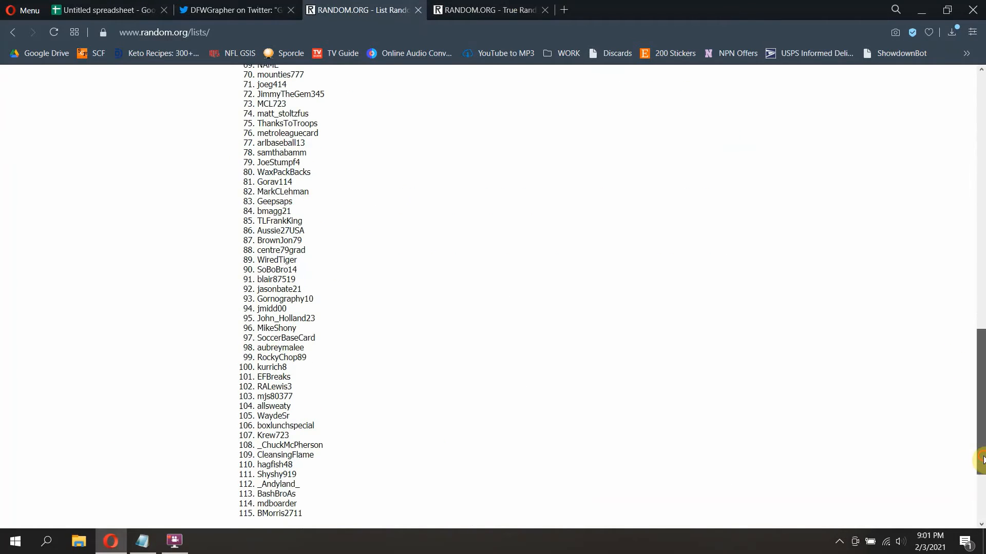
{"action": "scroll", "scroll_direction": "down", "scroll_amount": 3}
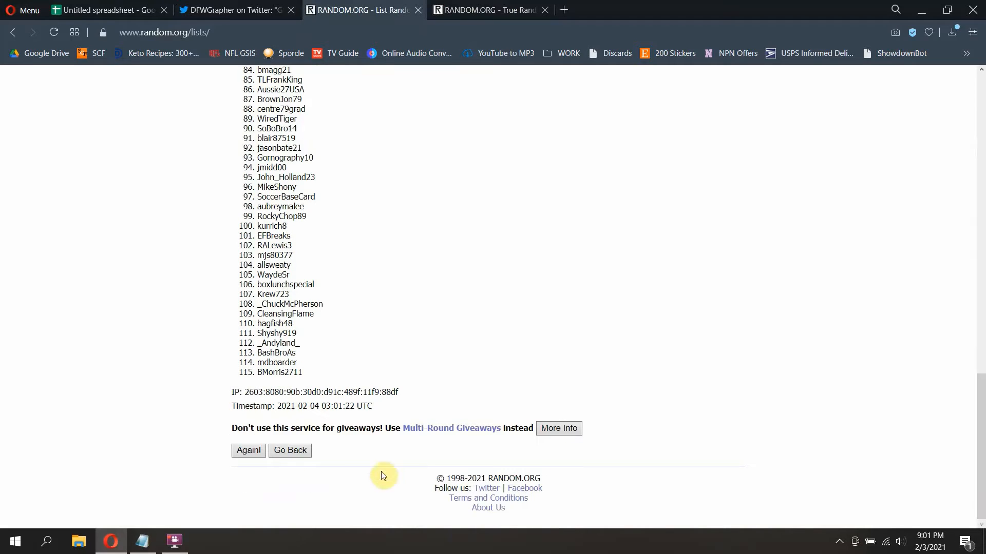
{"action": "left_click", "coordinate": [247, 450]}
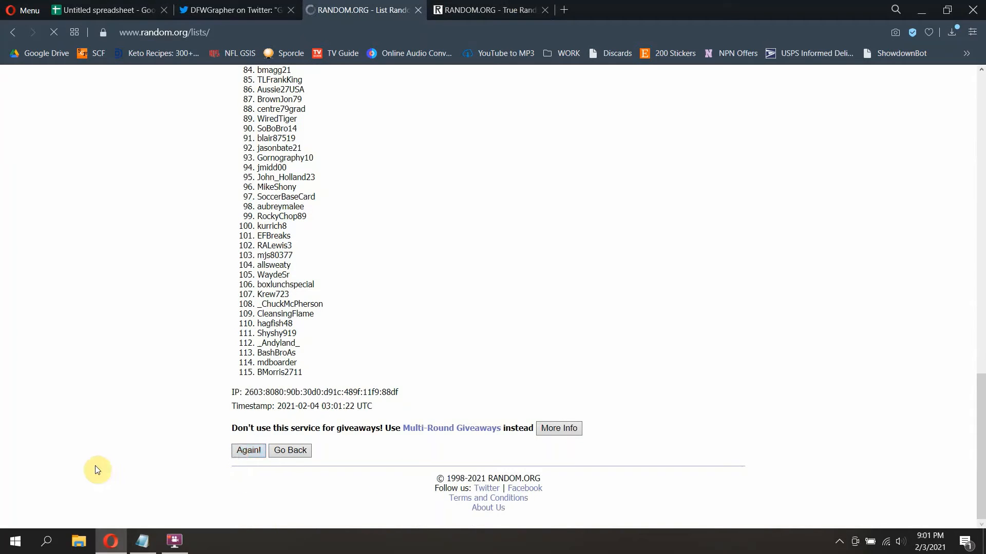
{"action": "left_click", "coordinate": [247, 451]}
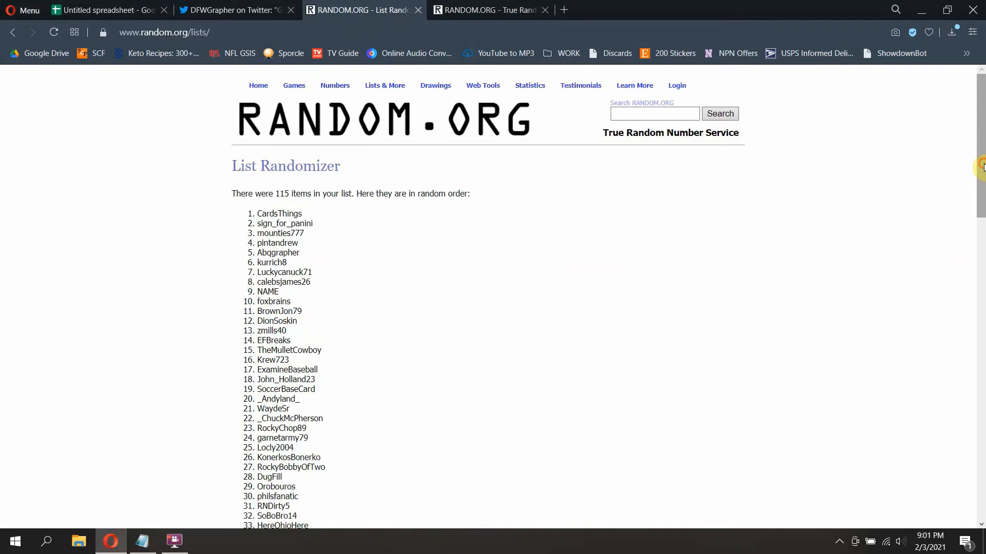
{"action": "scroll", "scroll_direction": "down", "scroll_amount": 3}
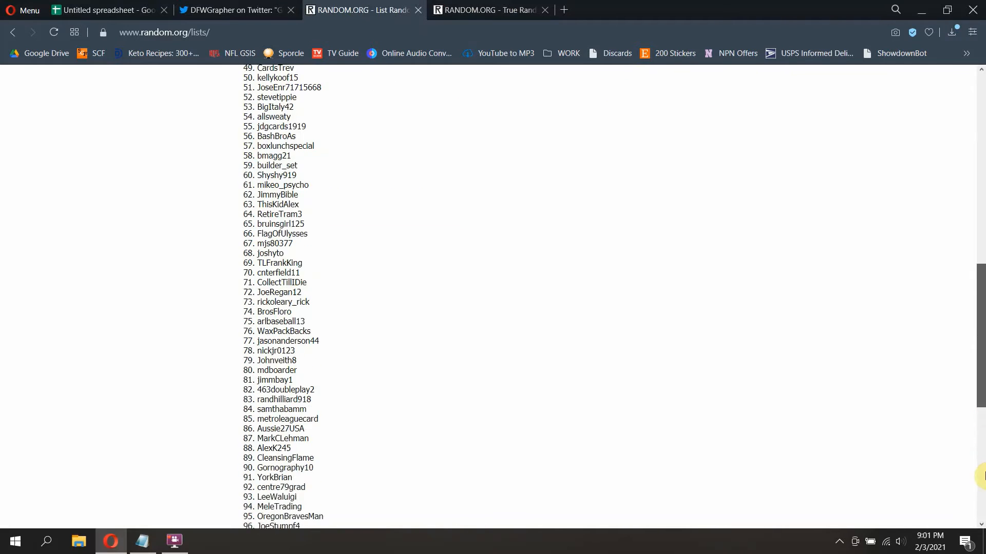
{"action": "scroll", "scroll_direction": "down", "scroll_amount": 3}
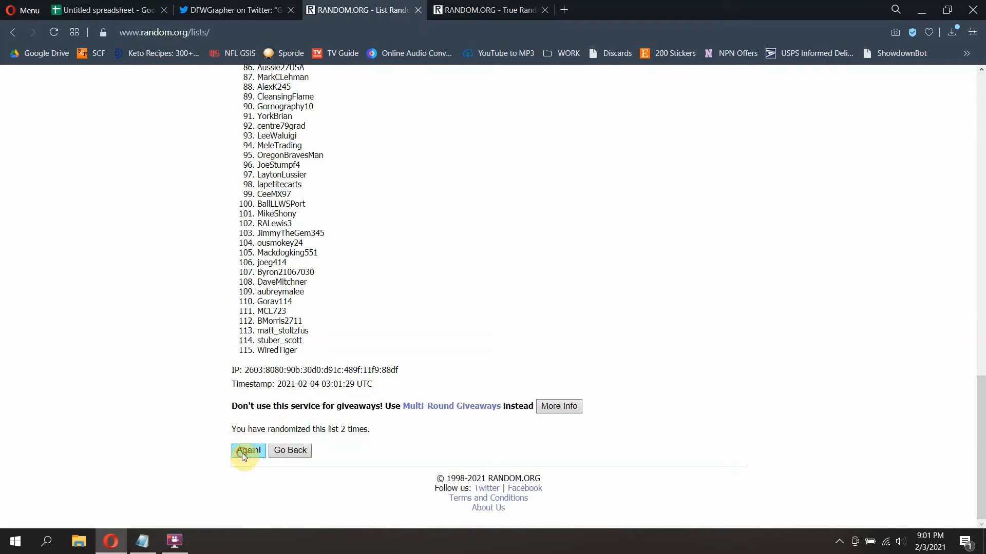
{"action": "left_click", "coordinate": [247, 451]}
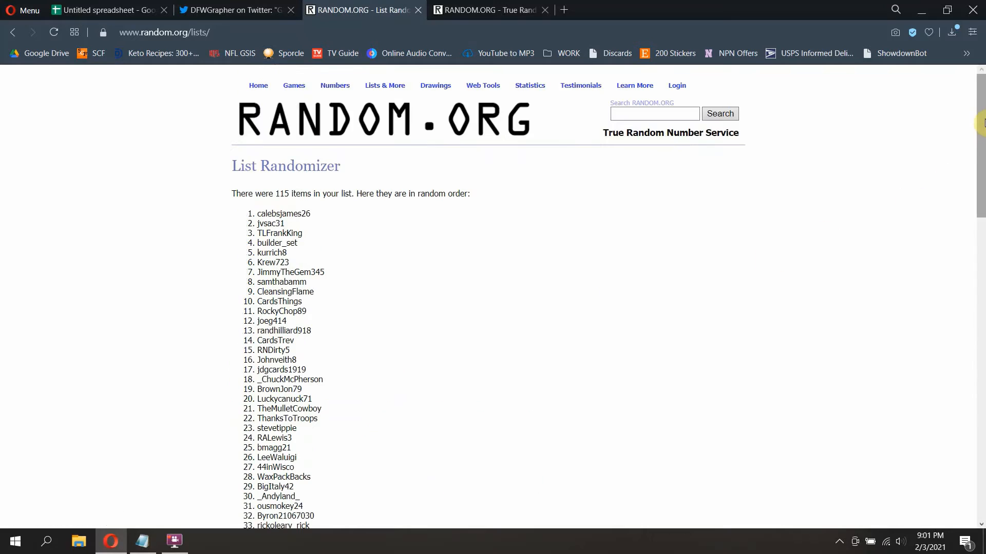
{"action": "scroll", "scroll_direction": "down", "scroll_amount": 3}
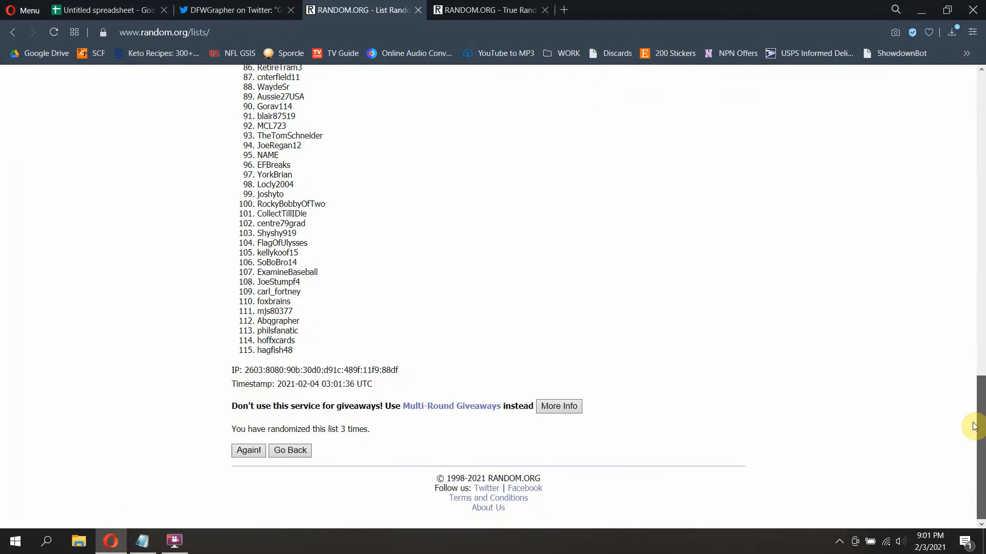
{"action": "mouse_move", "coordinate": [337, 399]}
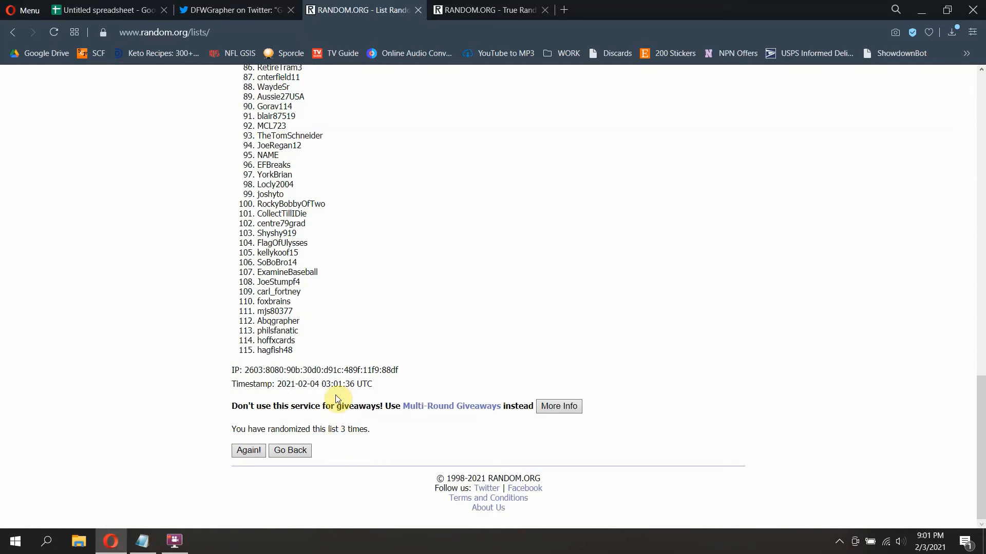
{"action": "mouse_move", "coordinate": [242, 469]}
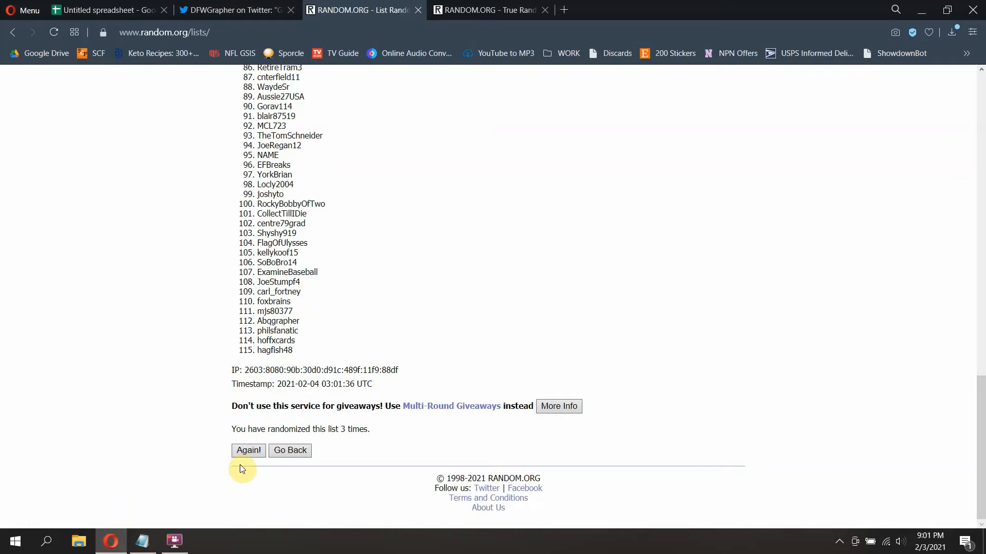
Step: Shuffle a fourth time so the page reports 4 randomizations, then return to the home page
{"action": "left_click", "coordinate": [248, 449]}
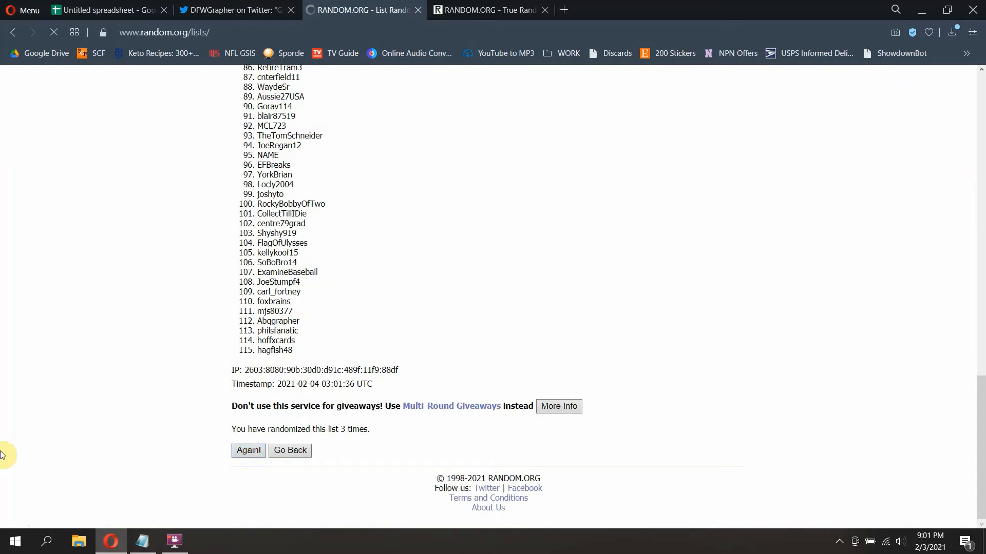
{"action": "left_click", "coordinate": [247, 451]}
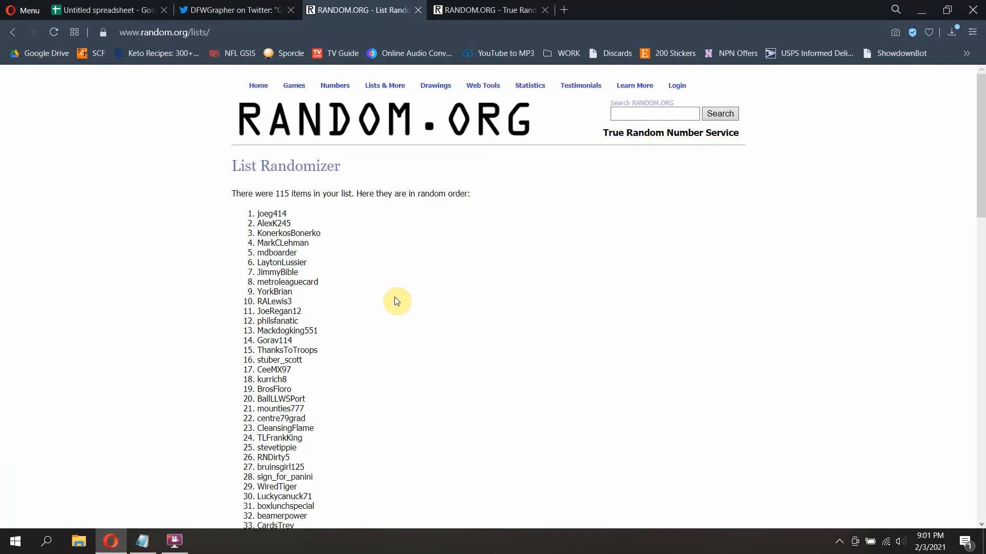
{"action": "mouse_move", "coordinate": [979, 155]}
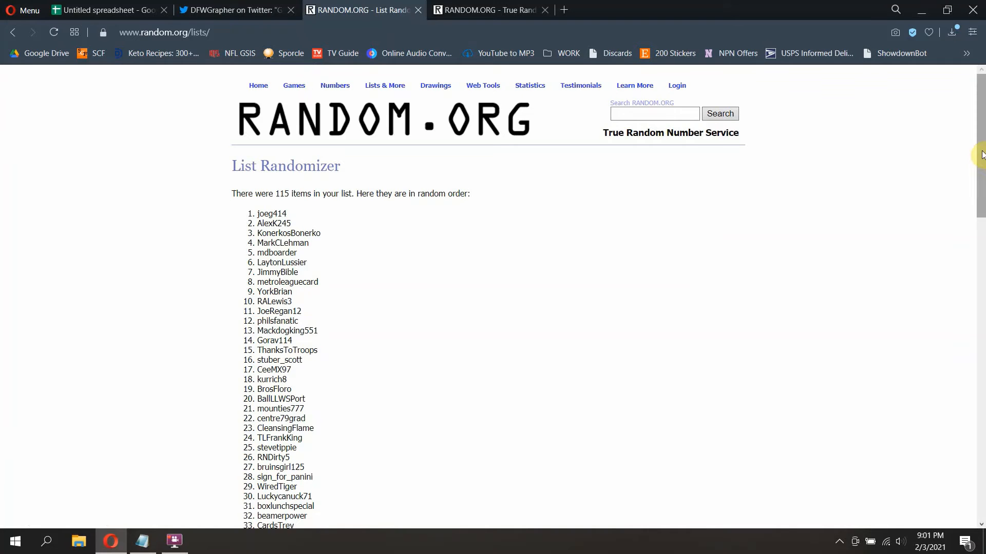
{"action": "scroll", "scroll_direction": "down", "scroll_amount": 3}
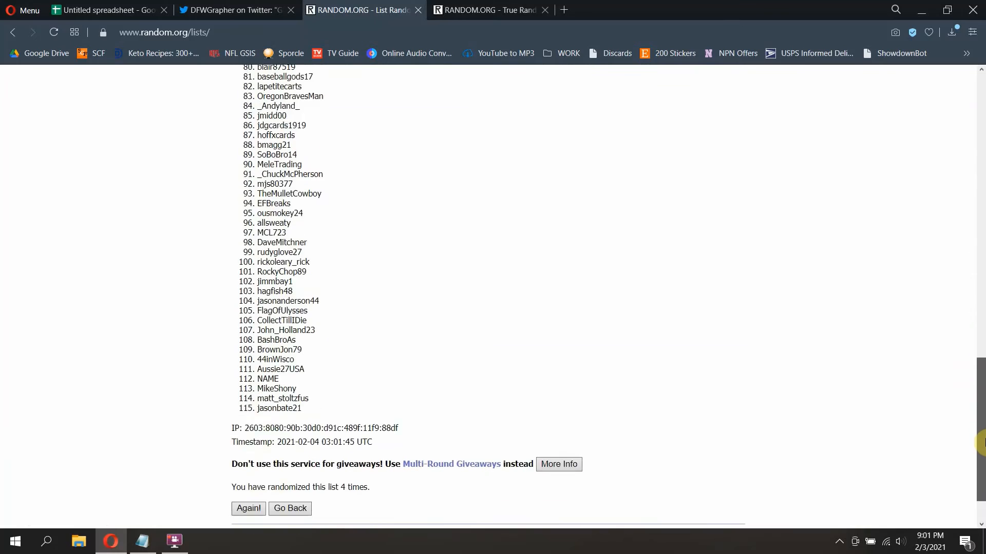
{"action": "scroll", "scroll_direction": "down", "scroll_amount": 3}
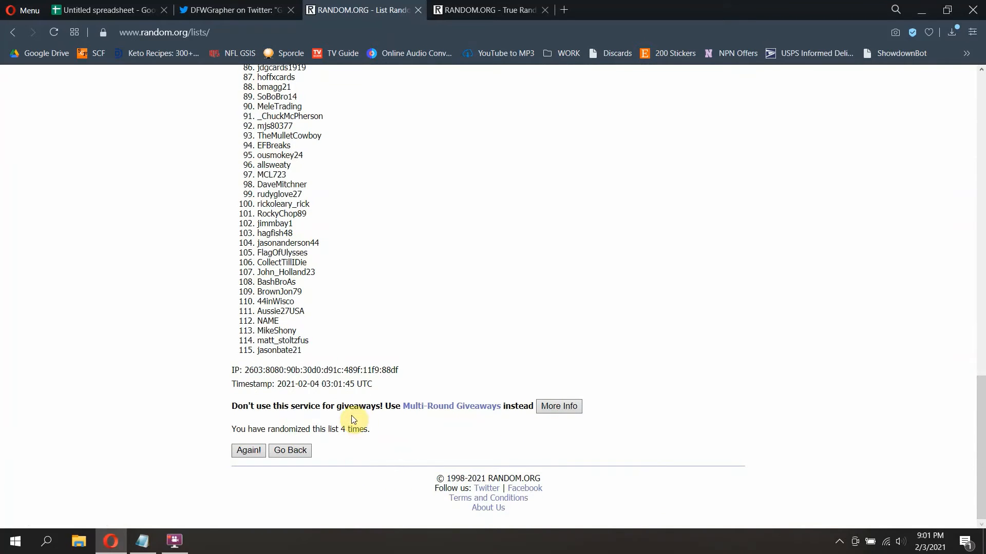
{"action": "left_click", "coordinate": [487, 11]}
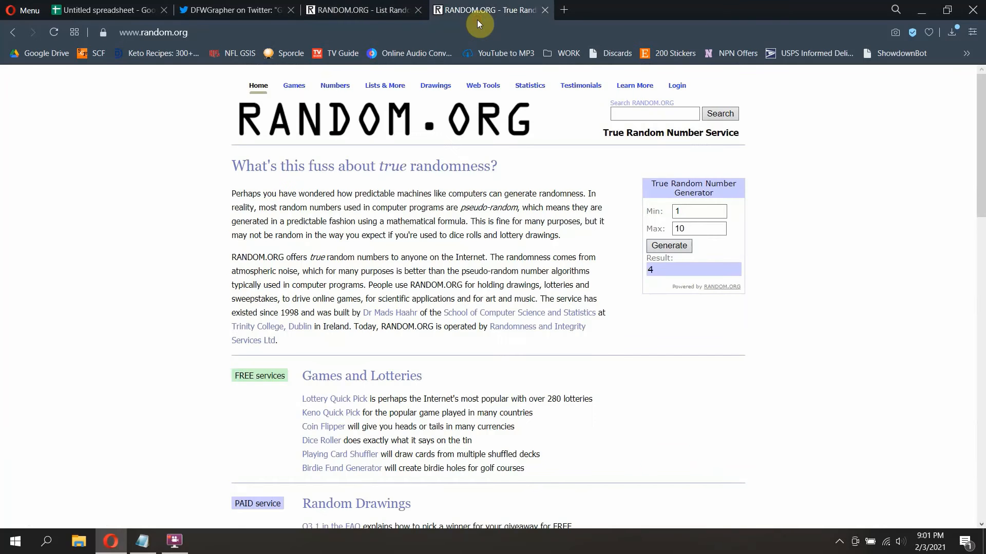
{"action": "mouse_move", "coordinate": [668, 262]}
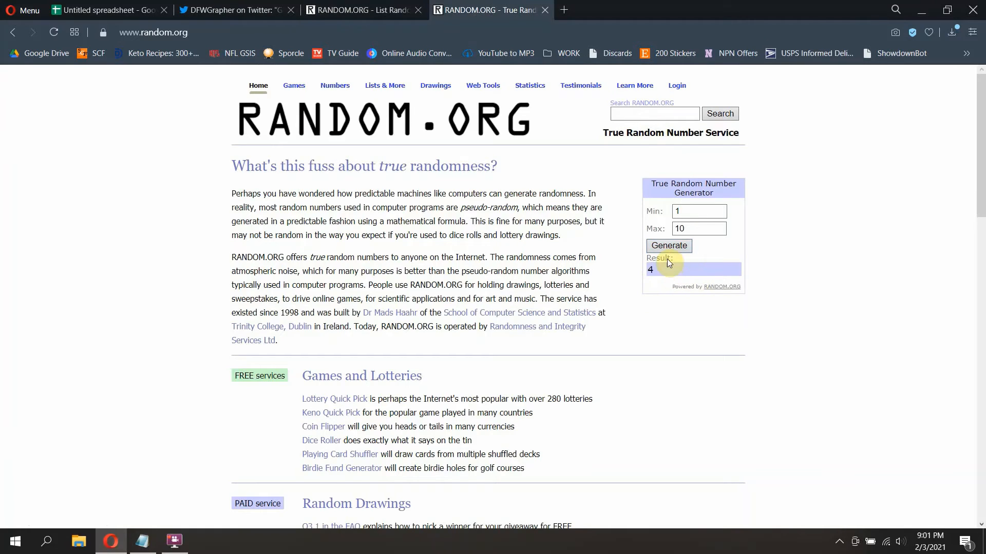
Step: Bring the fourth-shuffle results with the winning name and timestamp back into view
{"action": "left_click", "coordinate": [358, 10]}
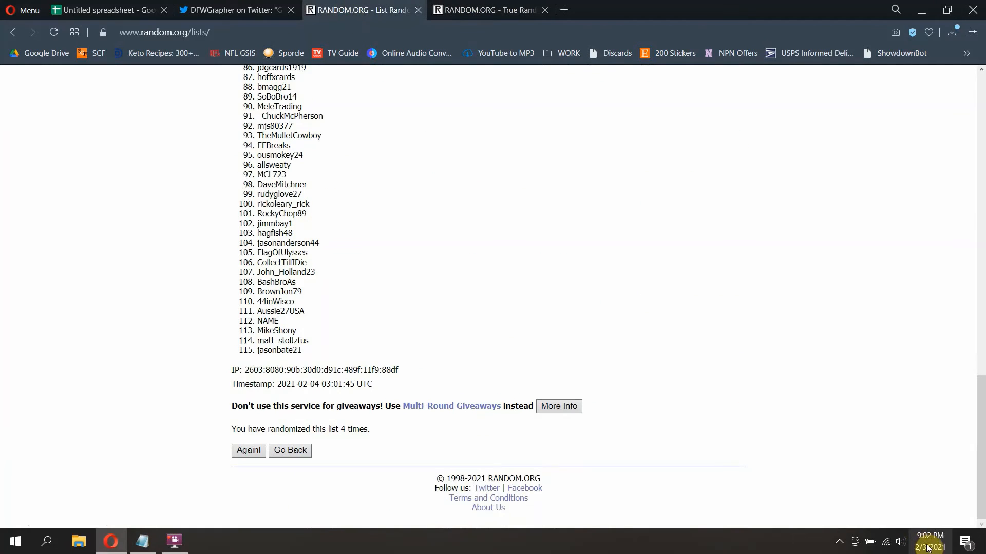
{"action": "mouse_move", "coordinate": [825, 318]}
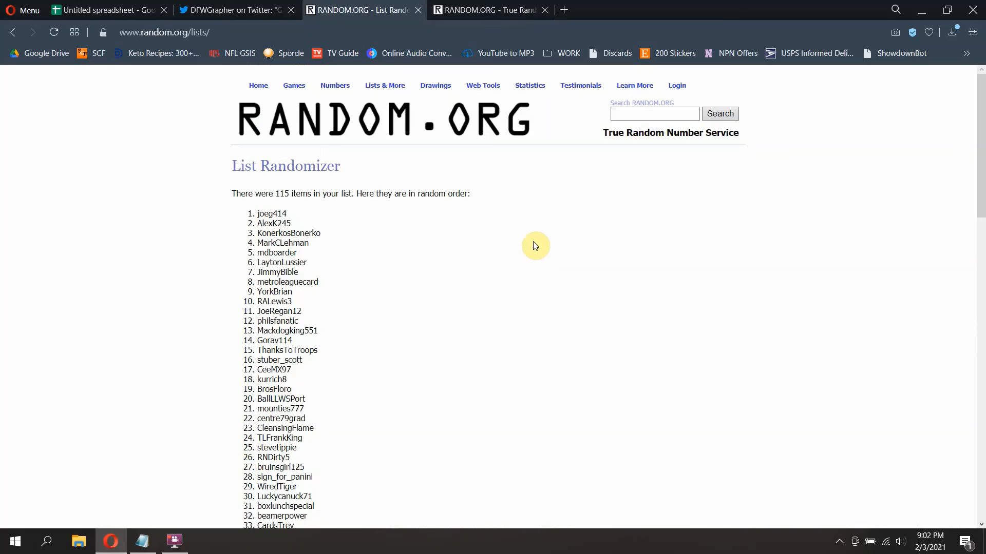
{"action": "mouse_move", "coordinate": [524, 237]}
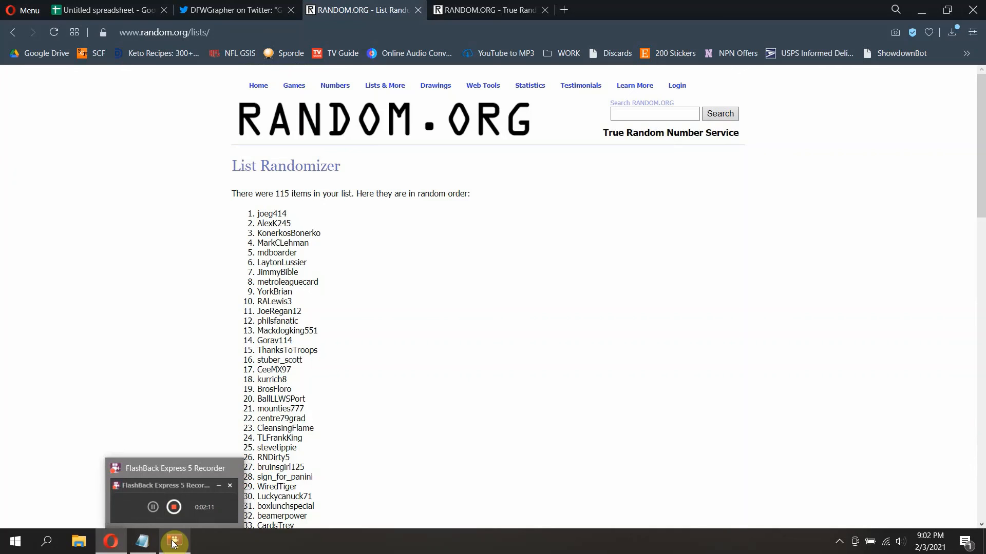
{"action": "left_click", "coordinate": [173, 541]}
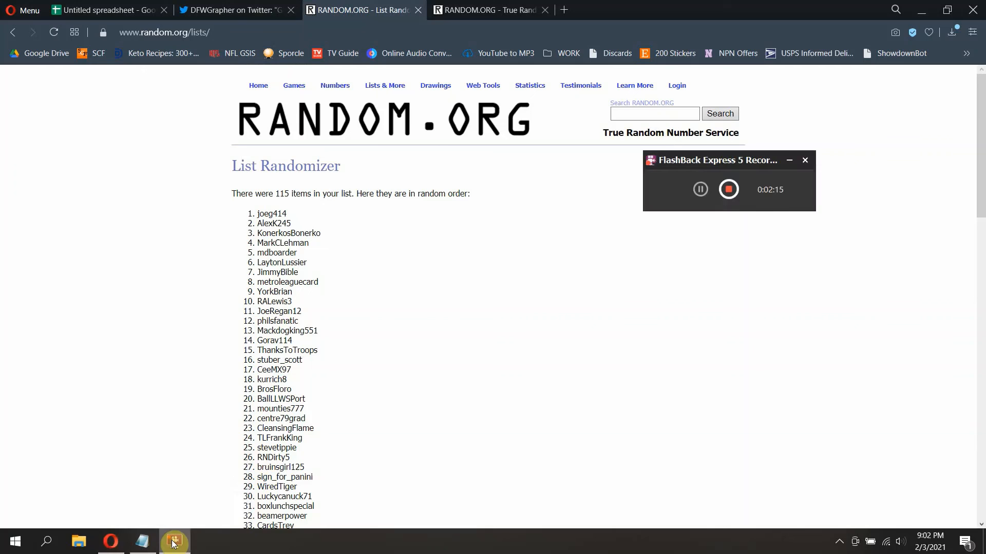